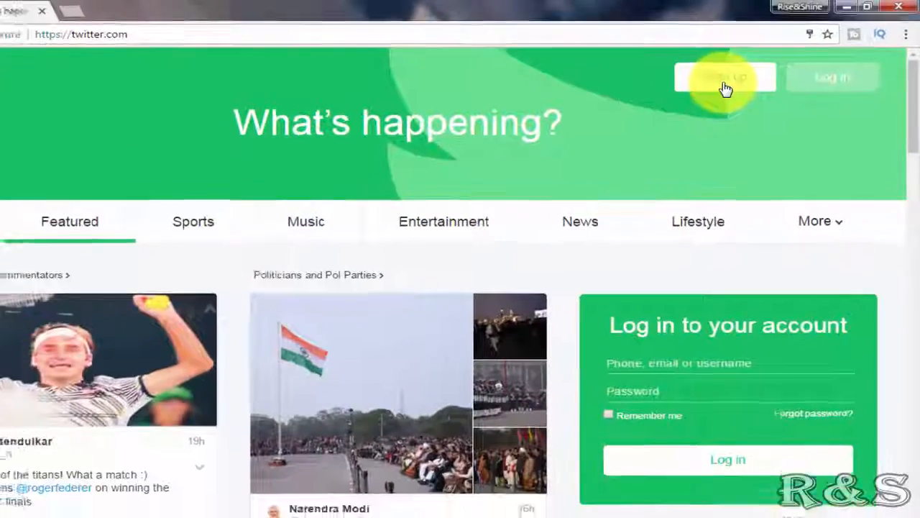
Start a new Twitter account from the Sign up button on the home page.
click(725, 78)
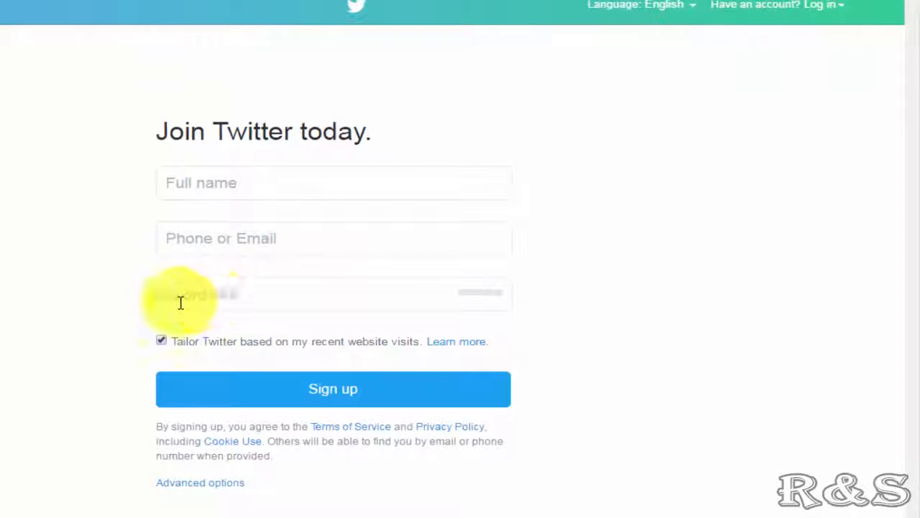
Enter the password and submit the Join Twitter form with name tutorials and email.
text(password)
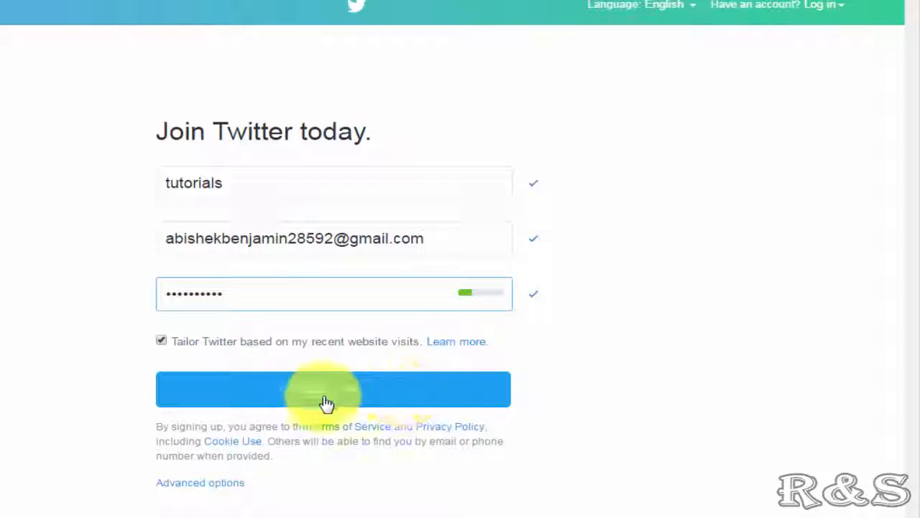
click(333, 389)
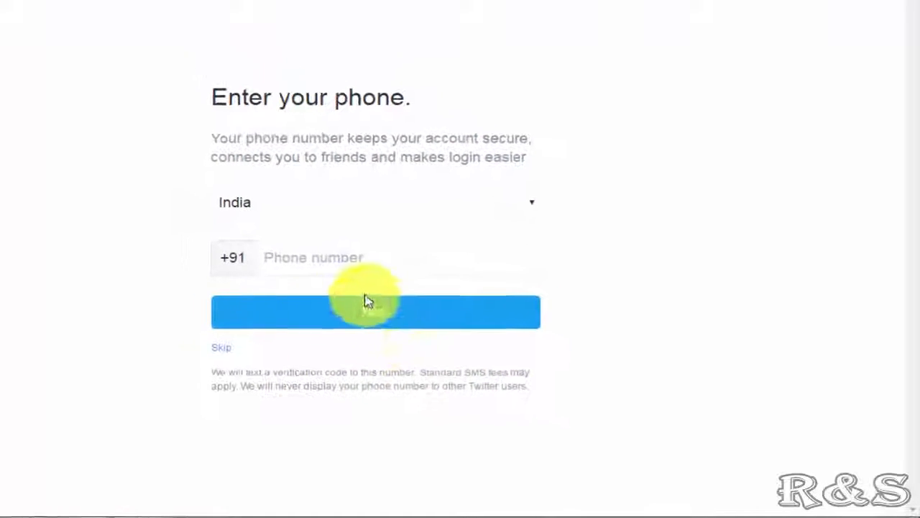
Send the Indian (+91) phone number so Twitter texts a verification code.
click(375, 311)
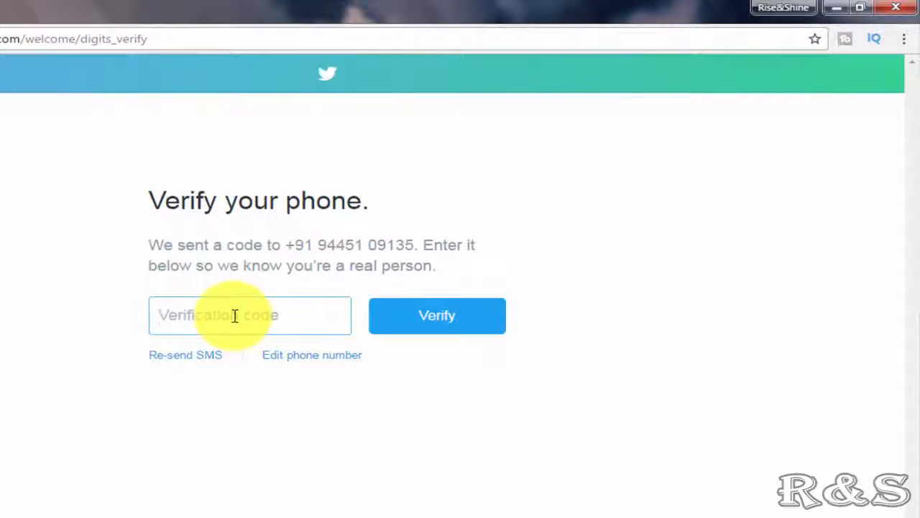
click(250, 315)
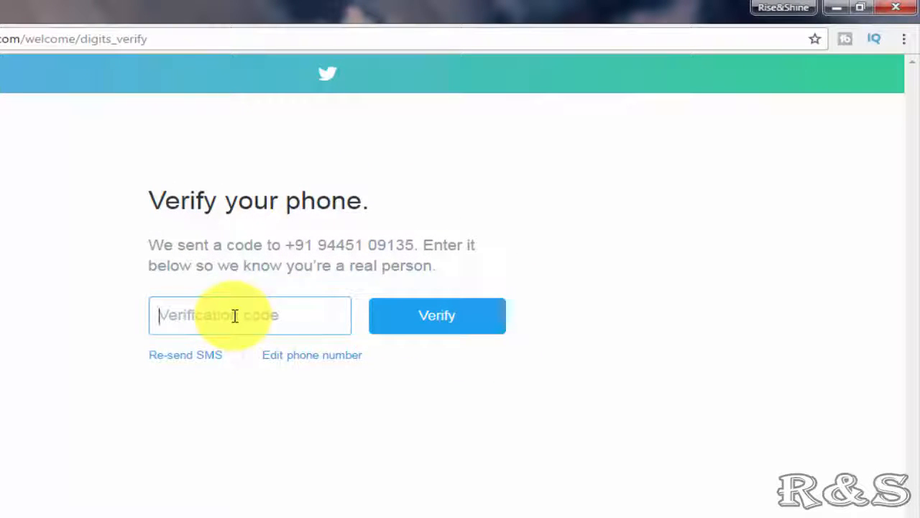
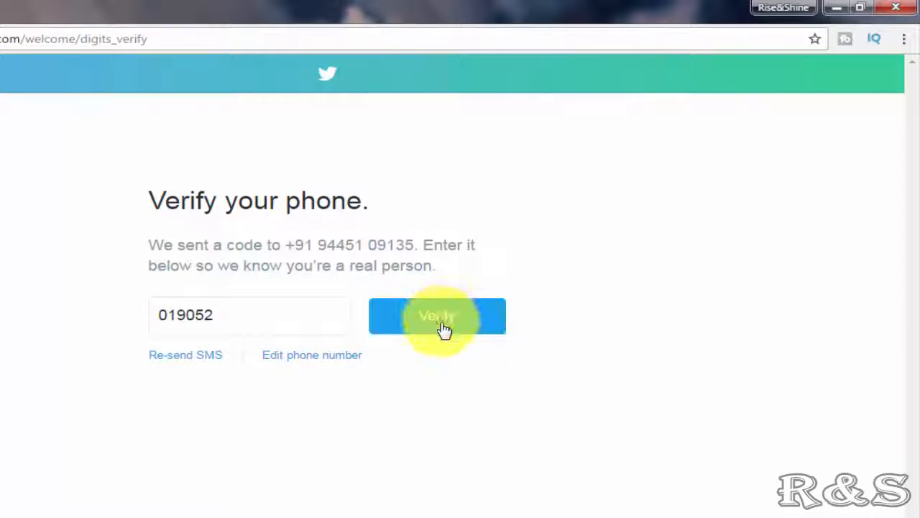
click(437, 315)
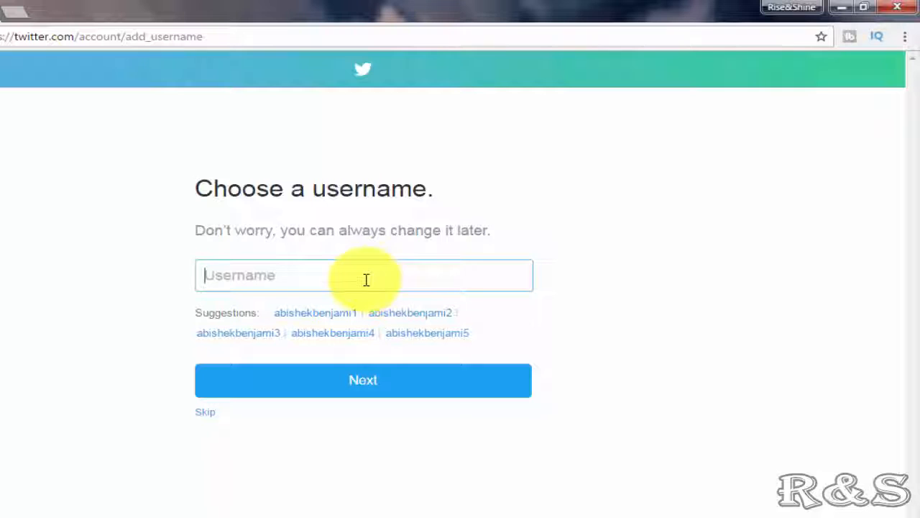
Choose the username Tutorials28592 and start personalisation with Let's go!
text(Tutorials28592)
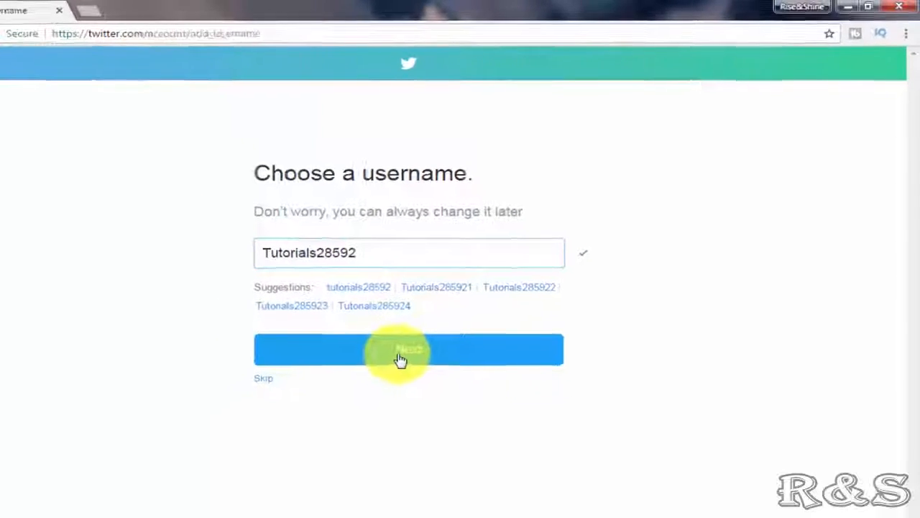
click(408, 349)
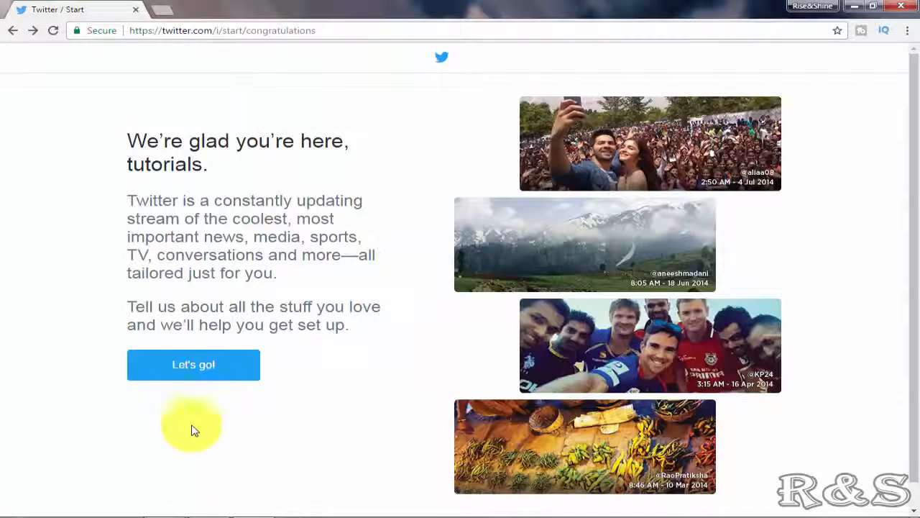
click(193, 365)
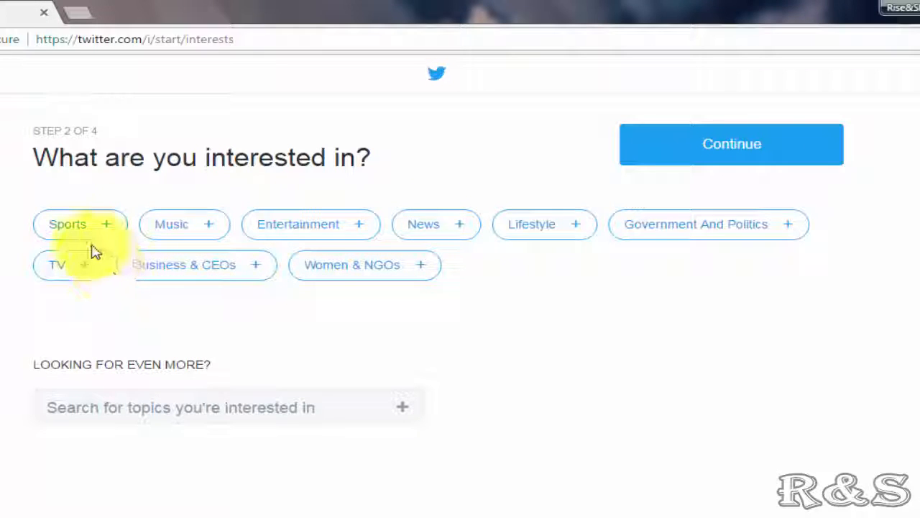
Select Sports and Music as interests and continue to step 3 of 4.
click(66, 224)
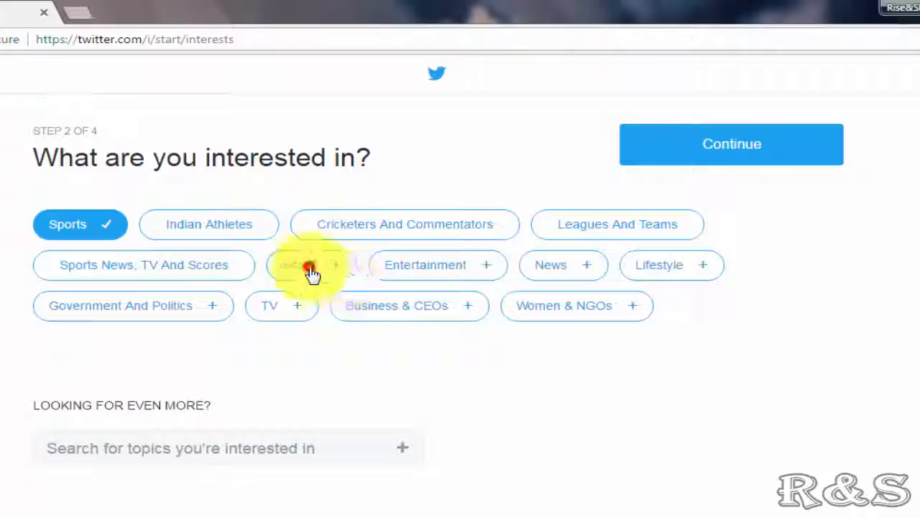
click(302, 264)
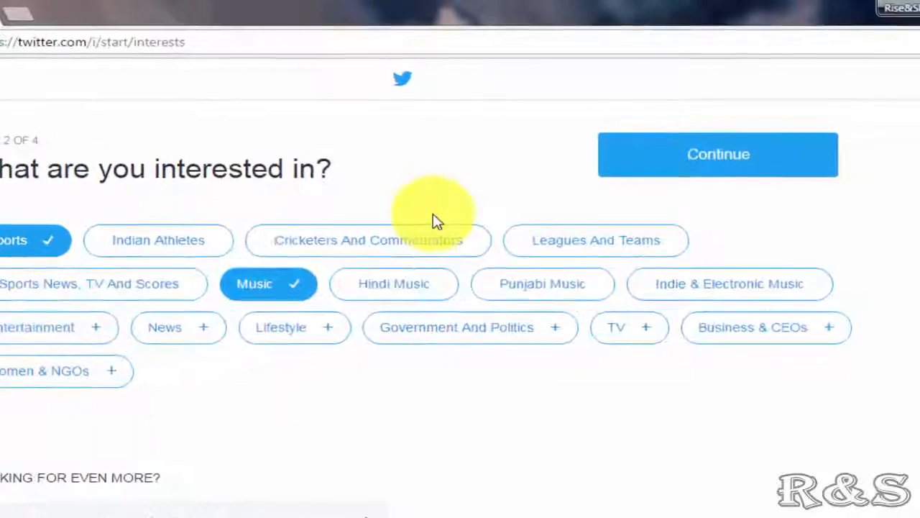
click(718, 154)
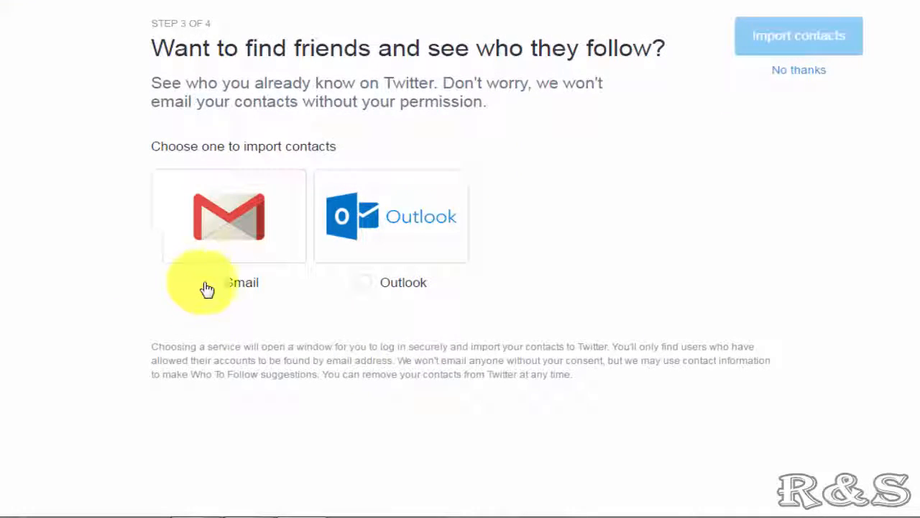
Pick Gmail as contacts source, then decline importing contacts with No thanks.
click(229, 216)
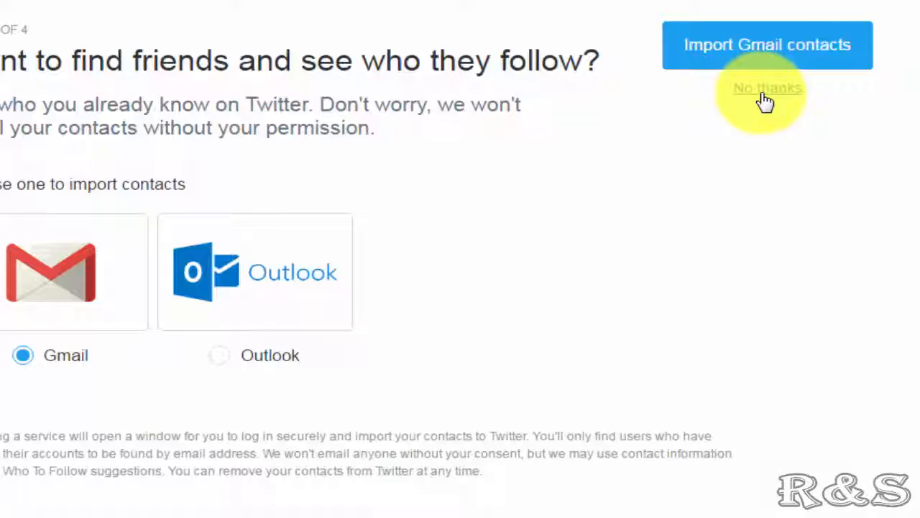
click(767, 88)
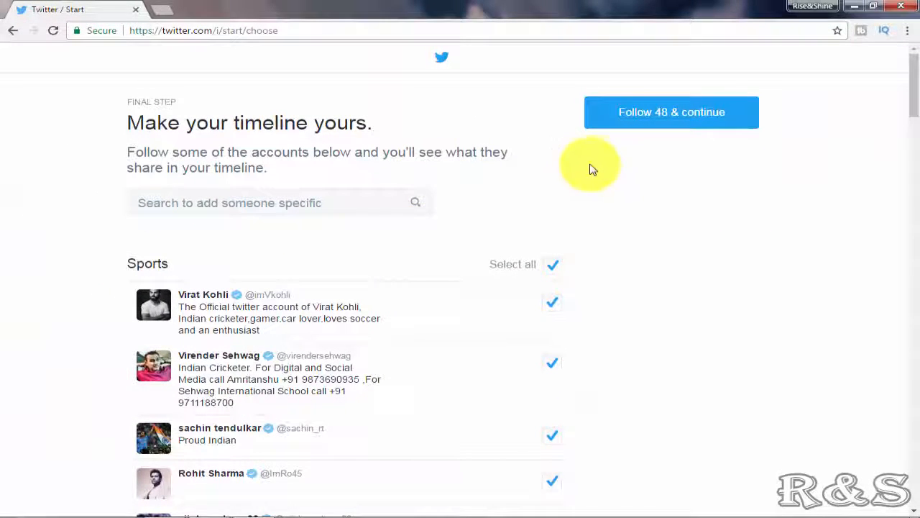
mouse_move(784, 115)
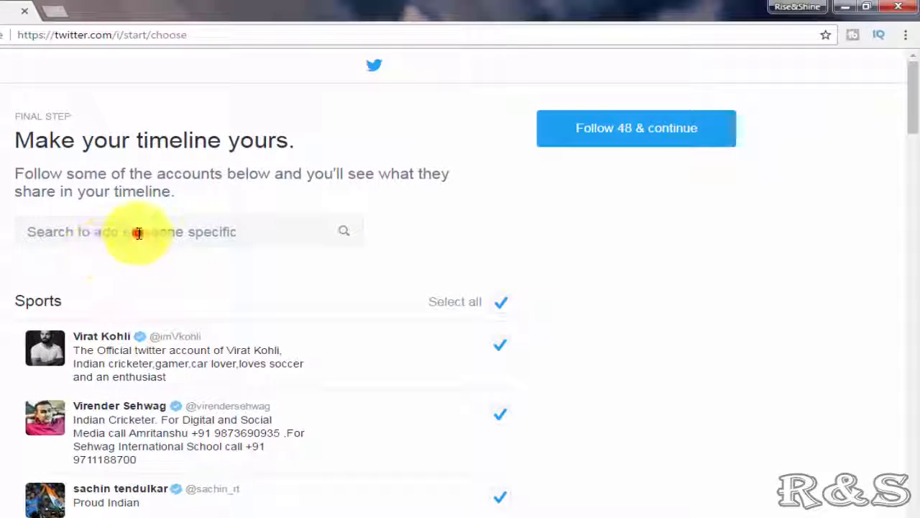
Follow all 48 suggested accounts, reaching the browser notifications prompt.
click(138, 231)
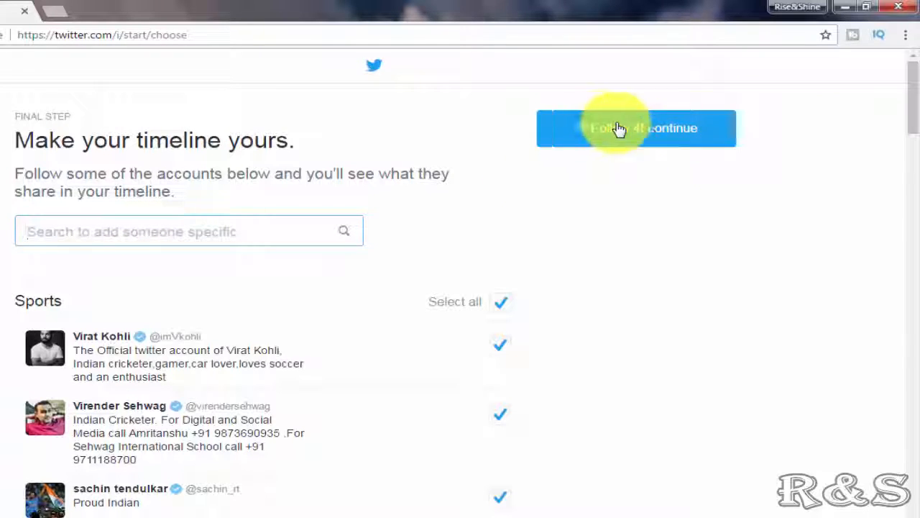
click(636, 128)
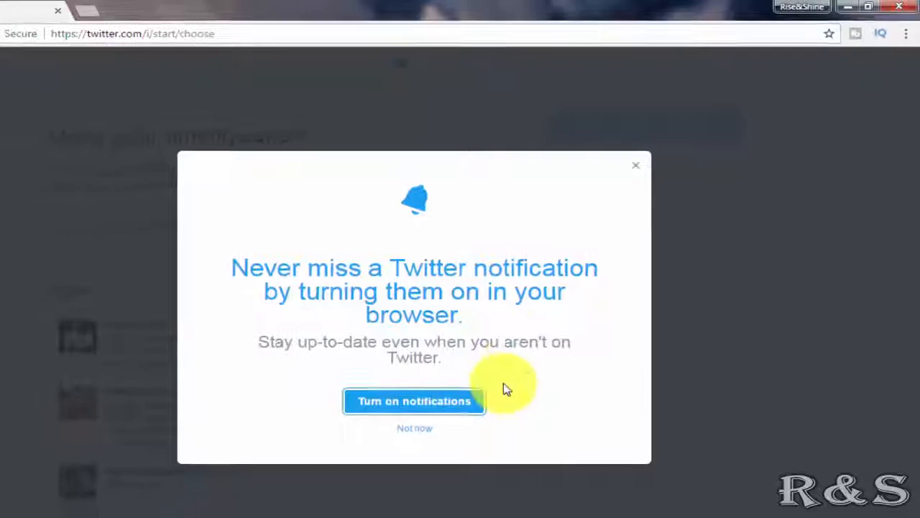